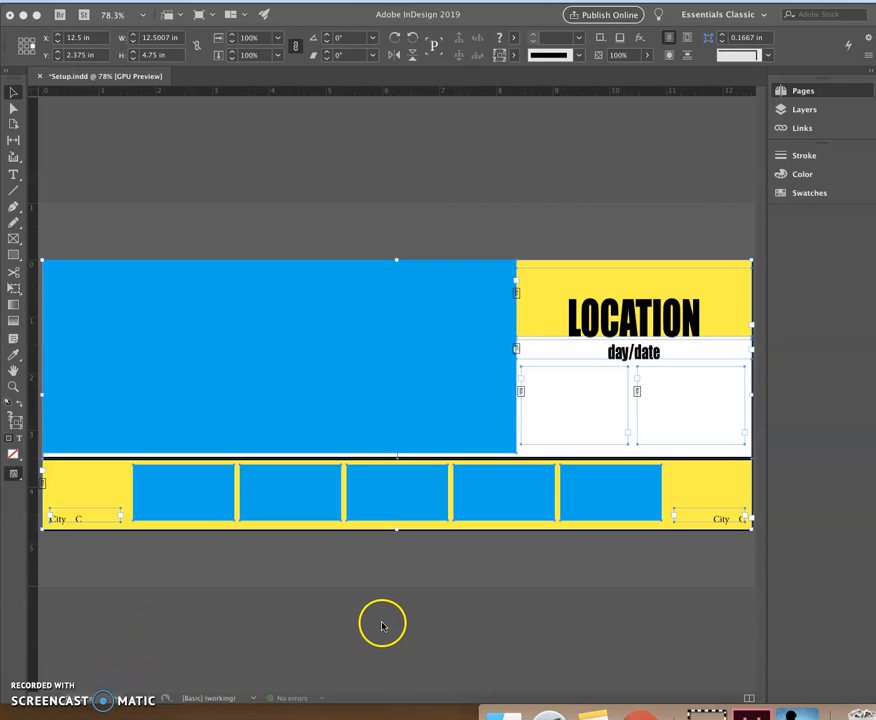
{"action": "mouse_move", "coordinate": [738, 248]}
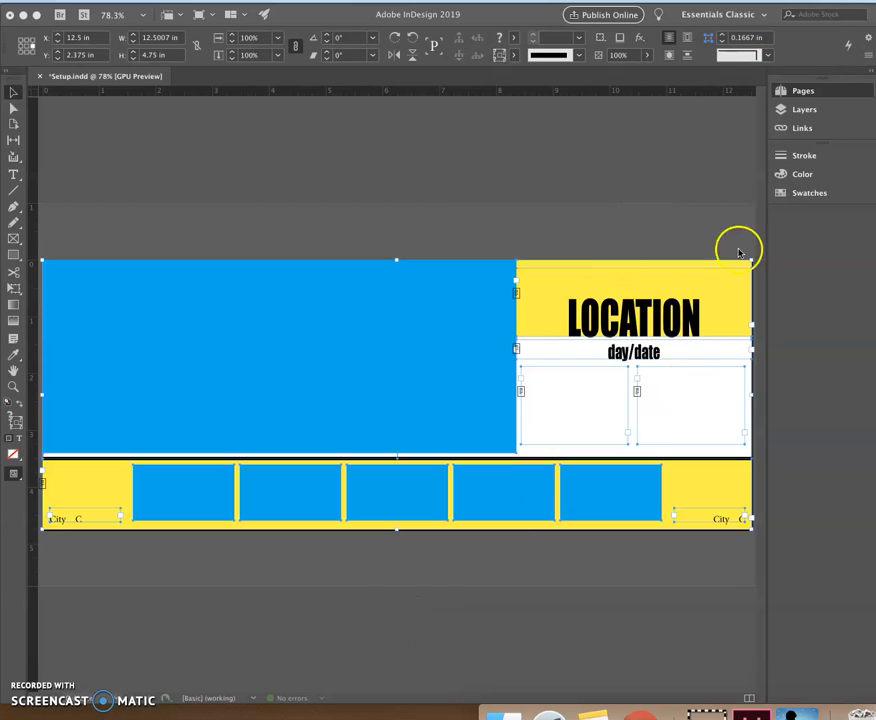
Step: Hide the bottom blue and yellow thumbnail strip on the C-Master spread via Object > Hide
{"action": "left_click", "coordinate": [804, 90]}
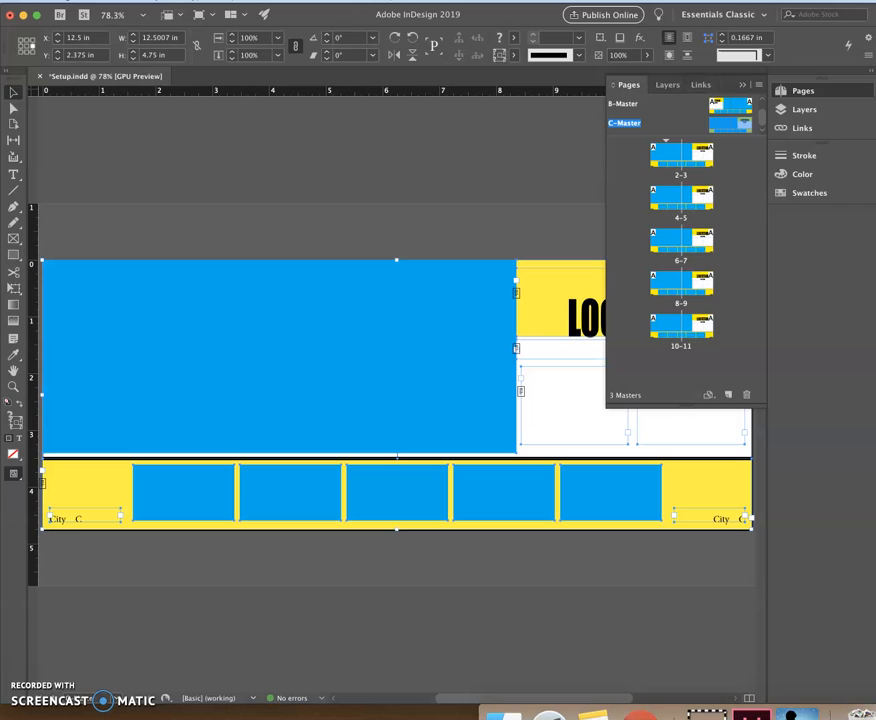
{"action": "mouse_move", "coordinate": [230, 338]}
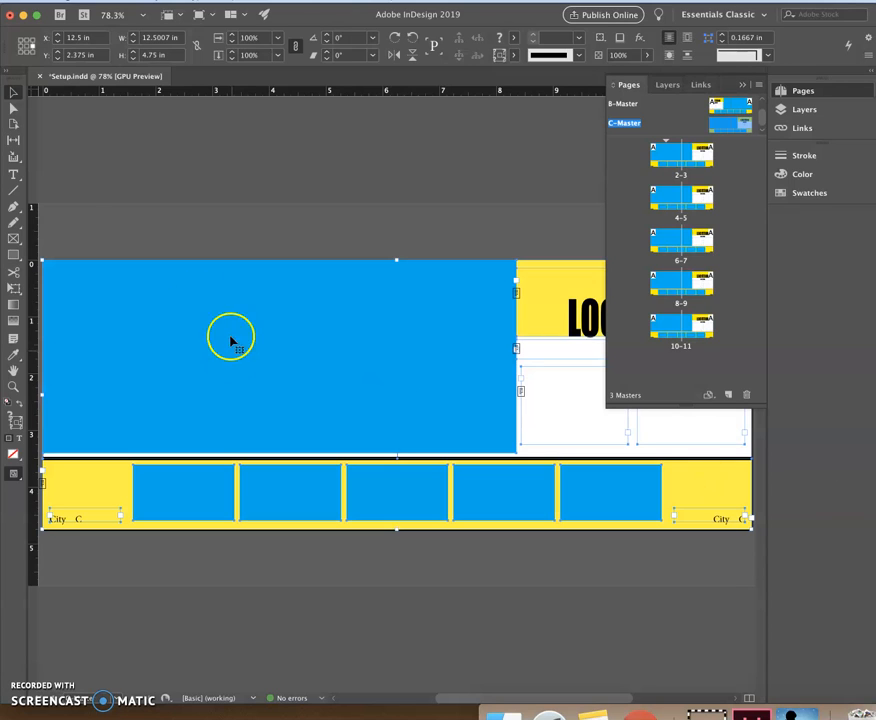
{"action": "mouse_move", "coordinate": [196, 198]}
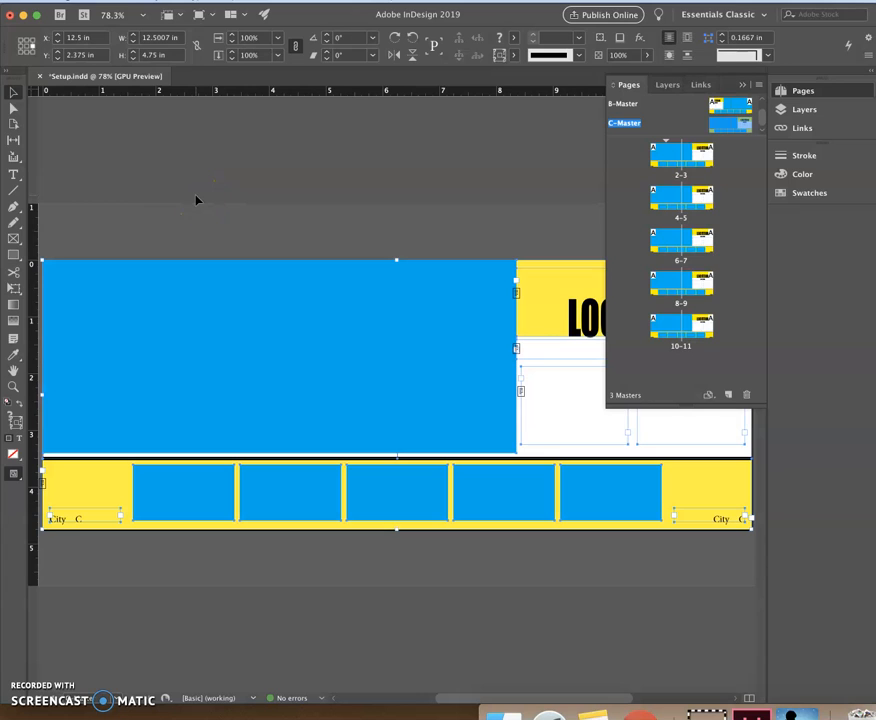
{"action": "mouse_move", "coordinate": [244, 548]}
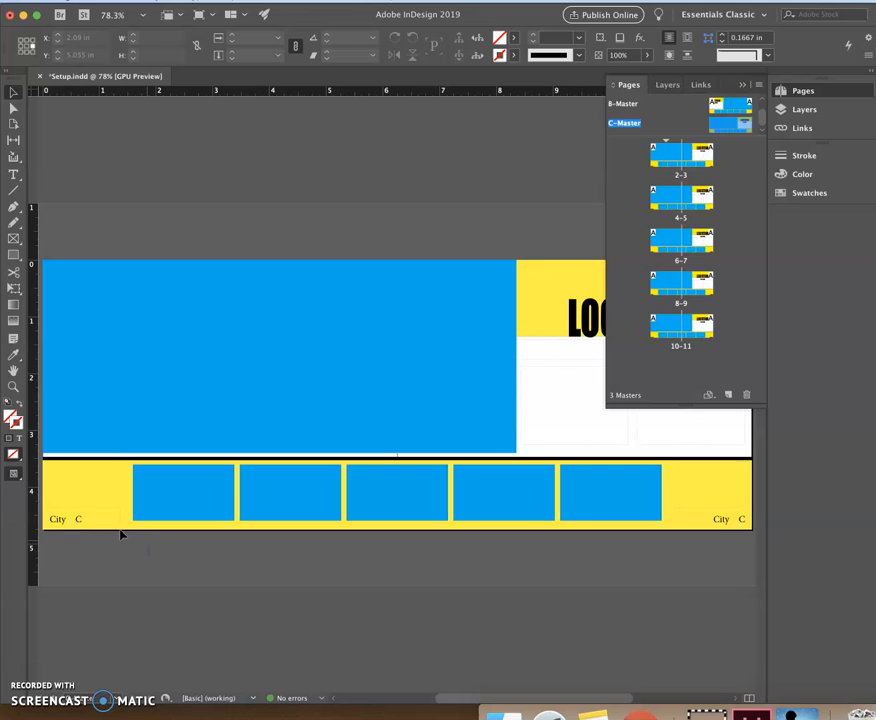
{"action": "left_click", "coordinate": [184, 492]}
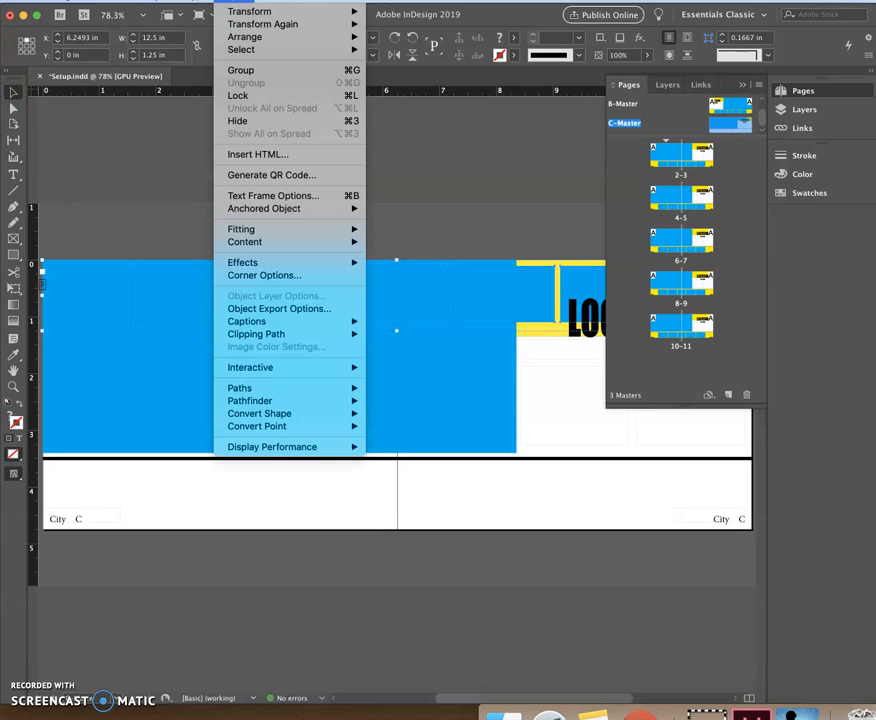
{"action": "mouse_move", "coordinate": [288, 164]}
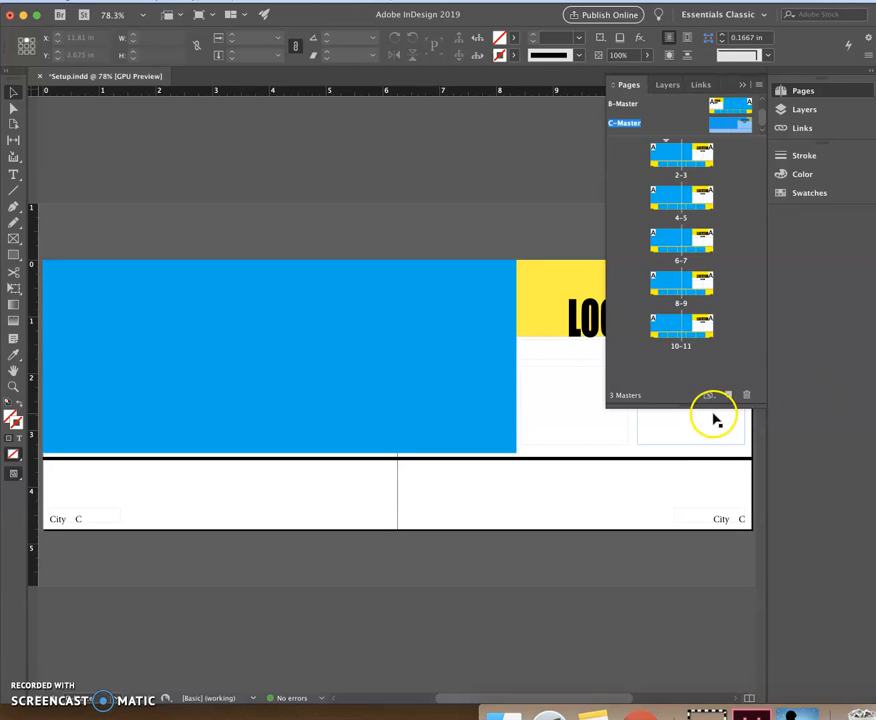
{"action": "mouse_move", "coordinate": [658, 454]}
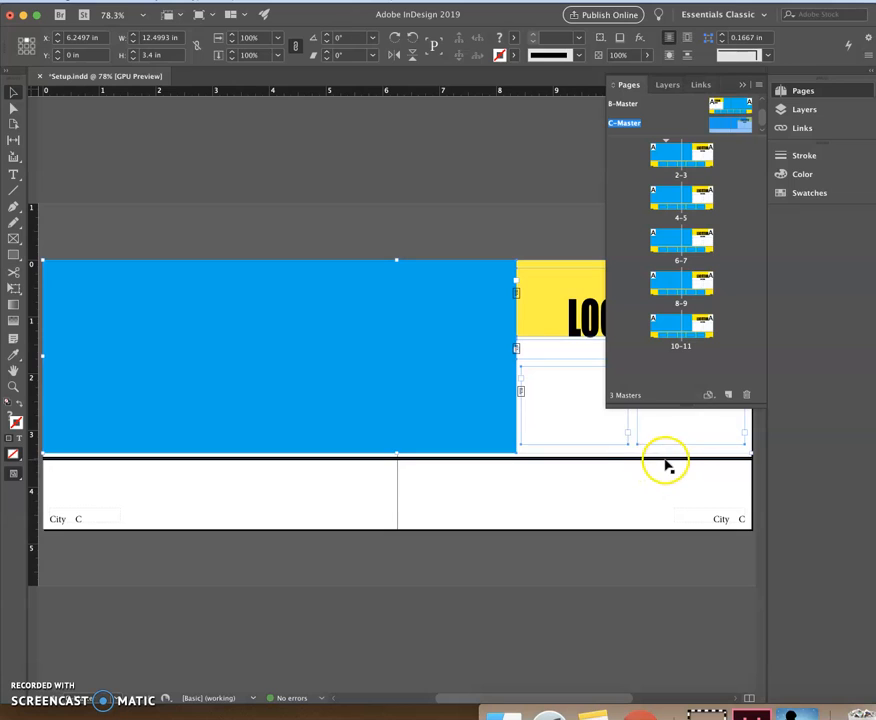
{"action": "mouse_move", "coordinate": [672, 464]}
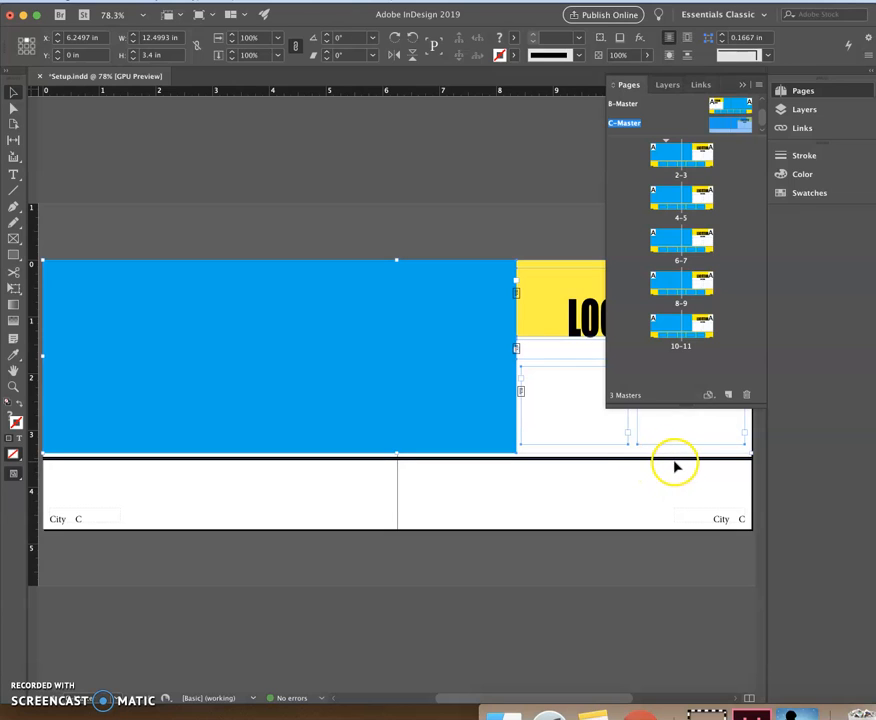
{"action": "mouse_move", "coordinate": [58, 68]}
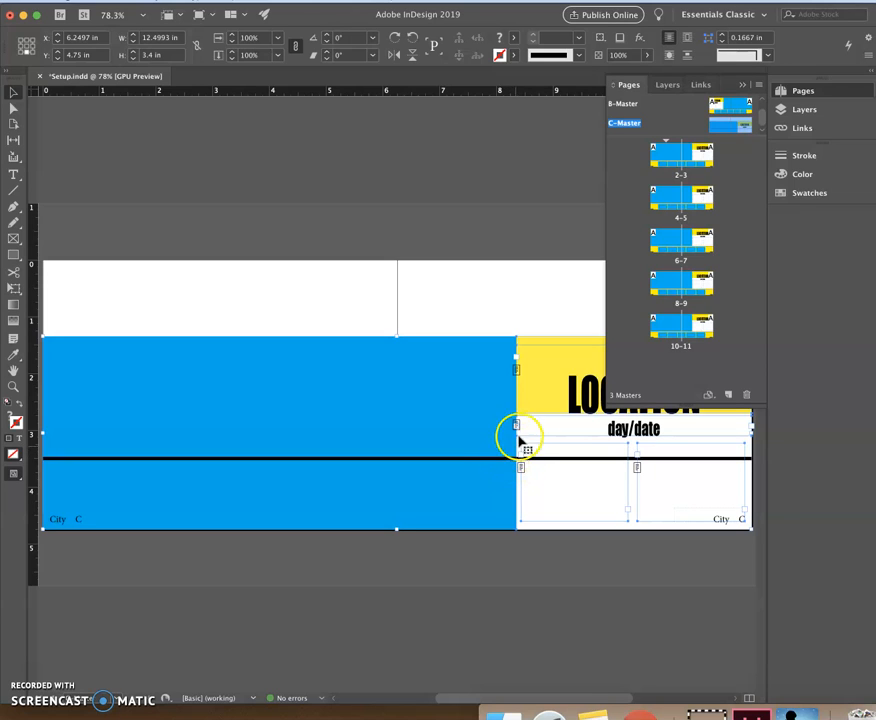
{"action": "mouse_move", "coordinate": [716, 520]}
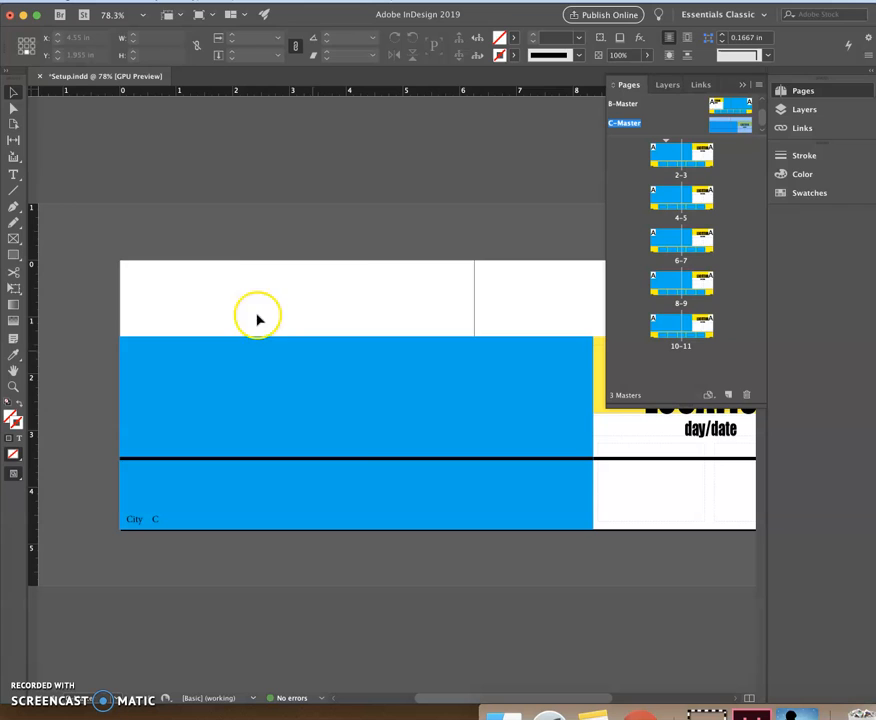
Step: Show All on Spread so the thumbnail strip reappears across the top band
{"action": "right_click", "coordinate": [258, 318]}
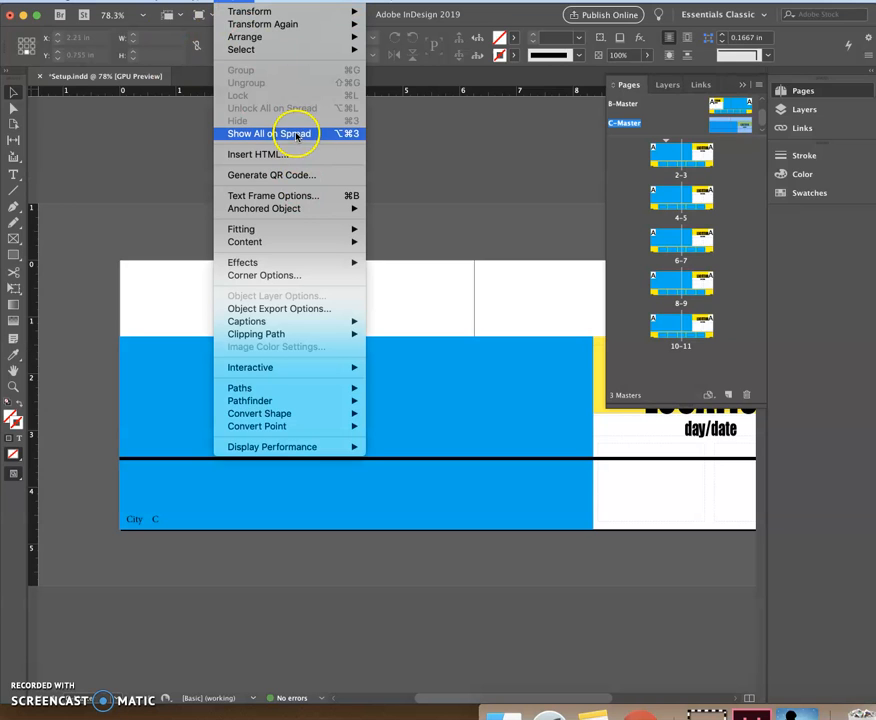
{"action": "left_click", "coordinate": [268, 132]}
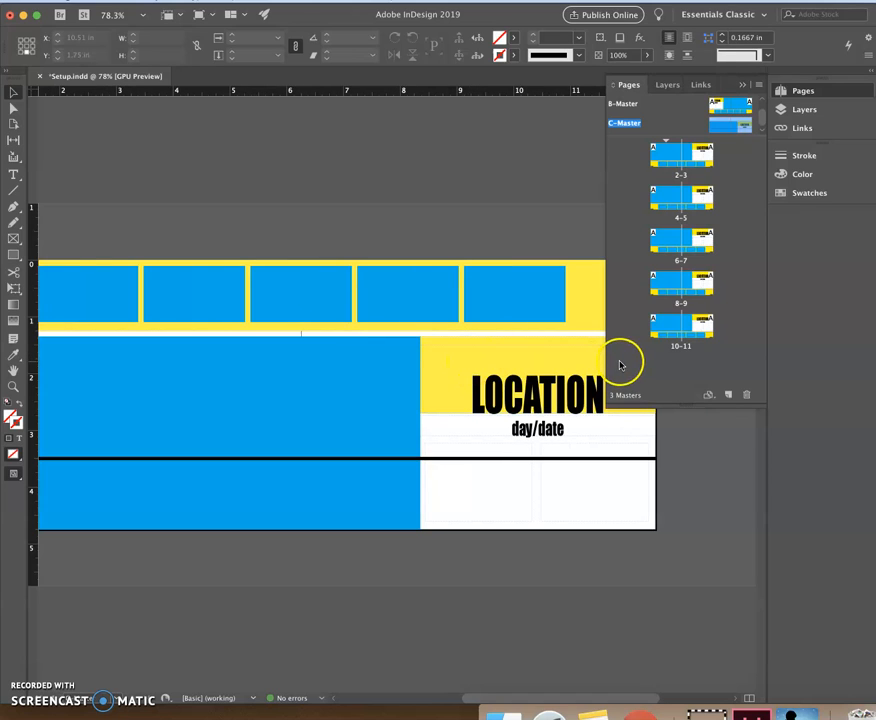
{"action": "mouse_move", "coordinate": [430, 206]}
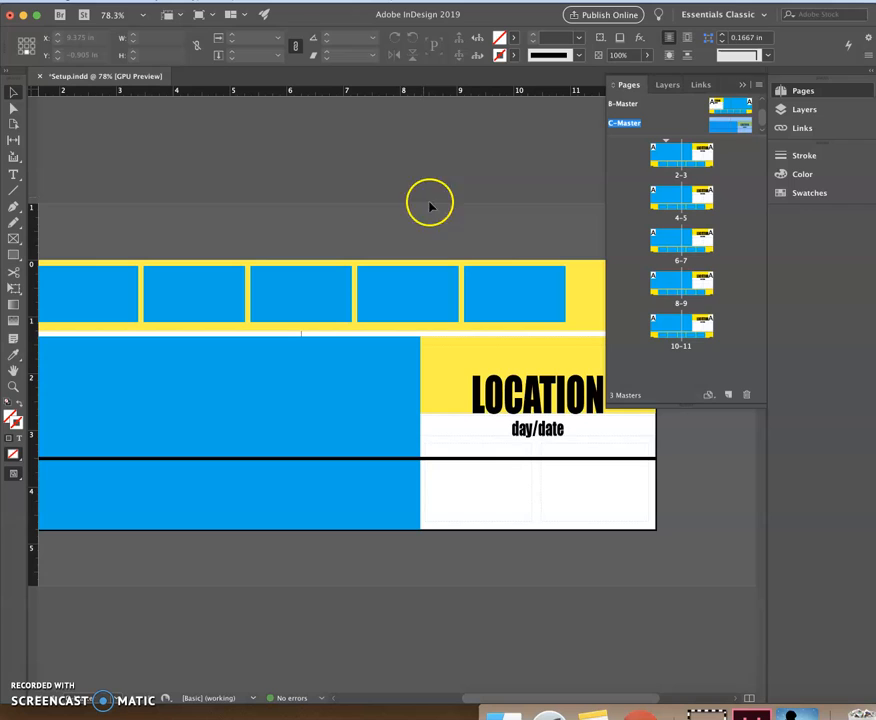
{"action": "mouse_move", "coordinate": [698, 496]}
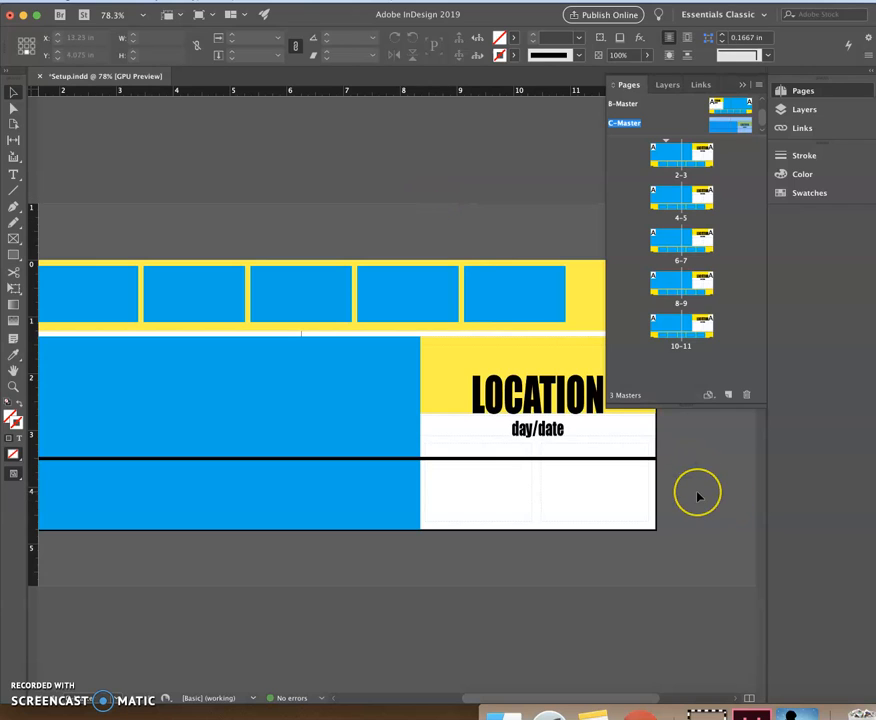
{"action": "mouse_move", "coordinate": [698, 496]}
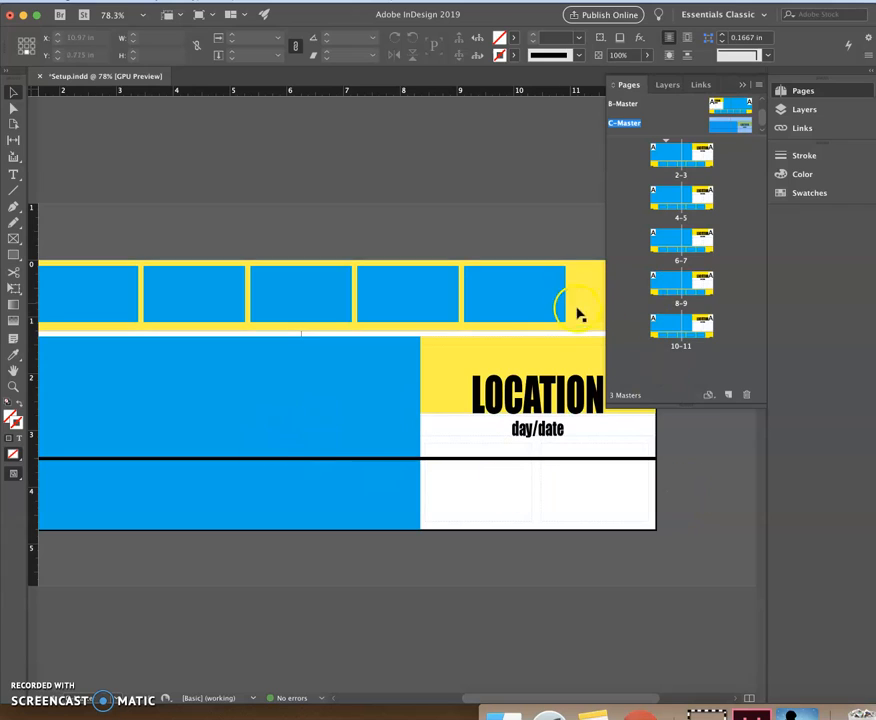
{"action": "left_click", "coordinate": [576, 310]}
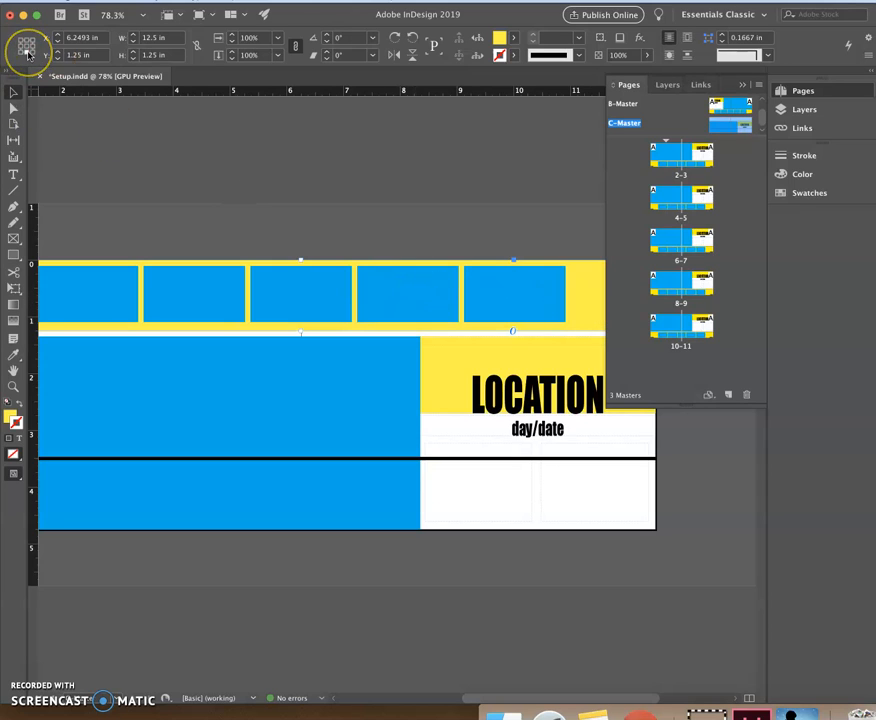
{"action": "mouse_move", "coordinate": [28, 48]}
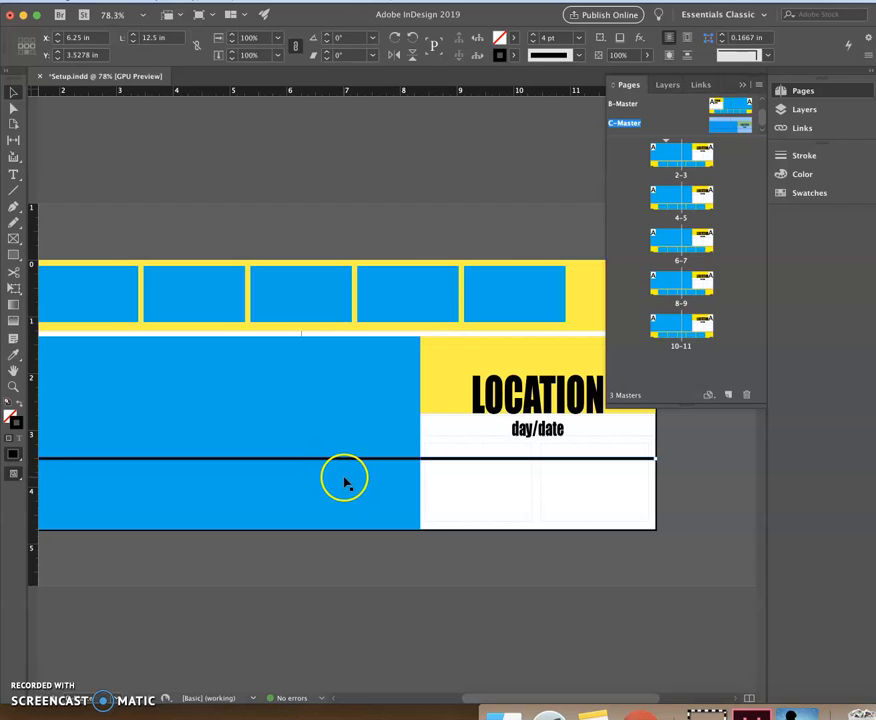
{"action": "mouse_move", "coordinate": [200, 388]}
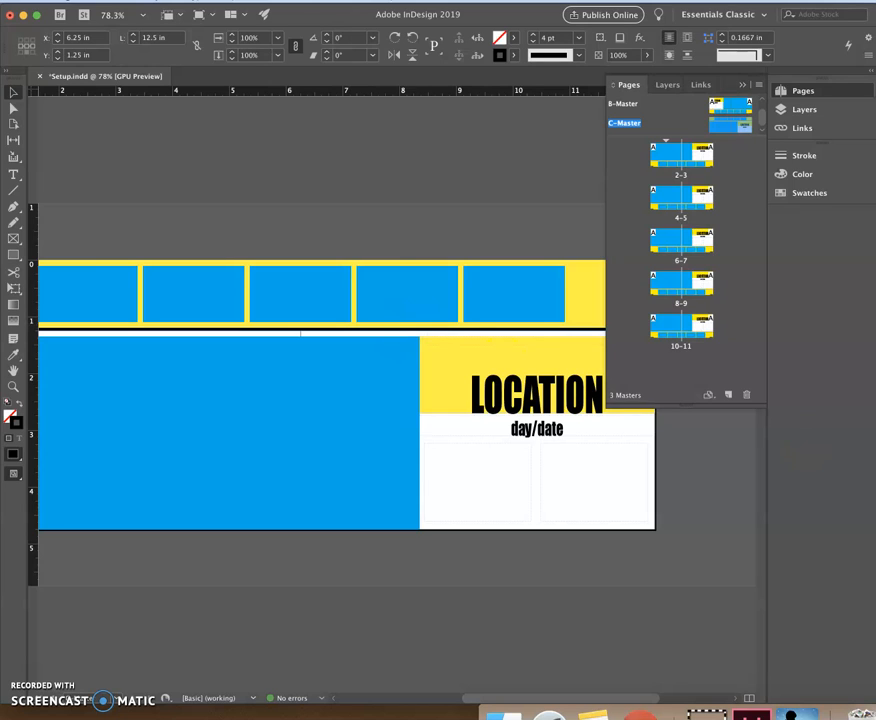
Step: Reposition the black horizontal rule to sit just below the top thumbnail strip
{"action": "left_click", "coordinate": [742, 84]}
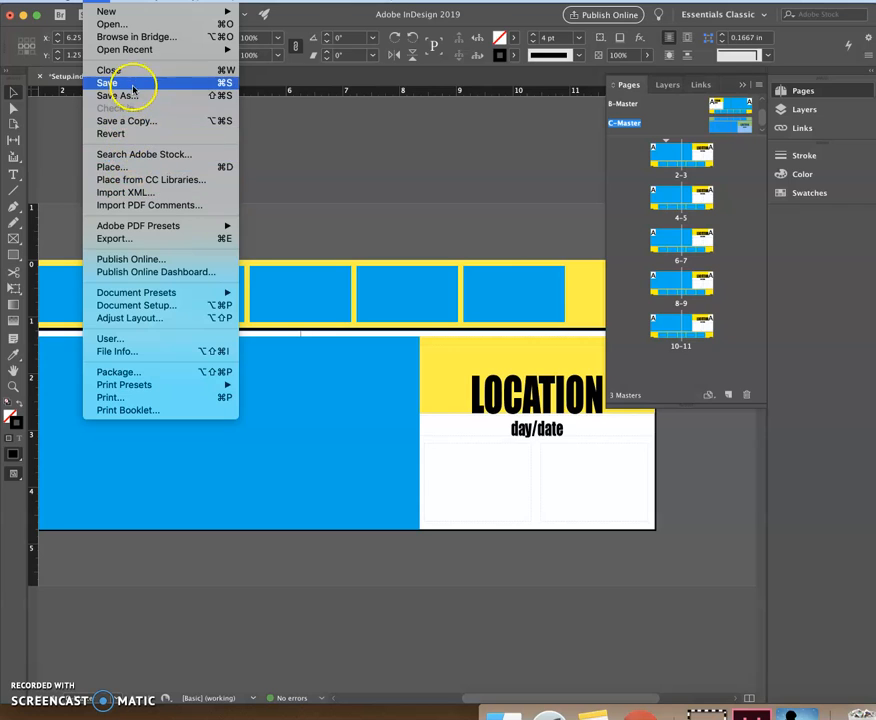
Step: Save the rearranged C-Master document with File > Save
{"action": "left_click", "coordinate": [108, 84]}
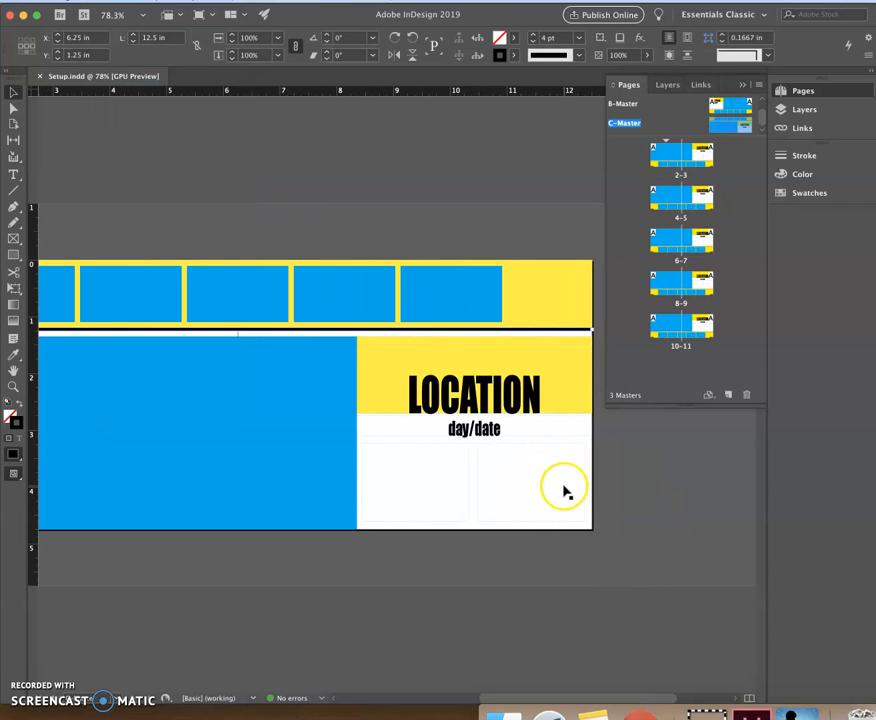
{"action": "mouse_move", "coordinate": [176, 236]}
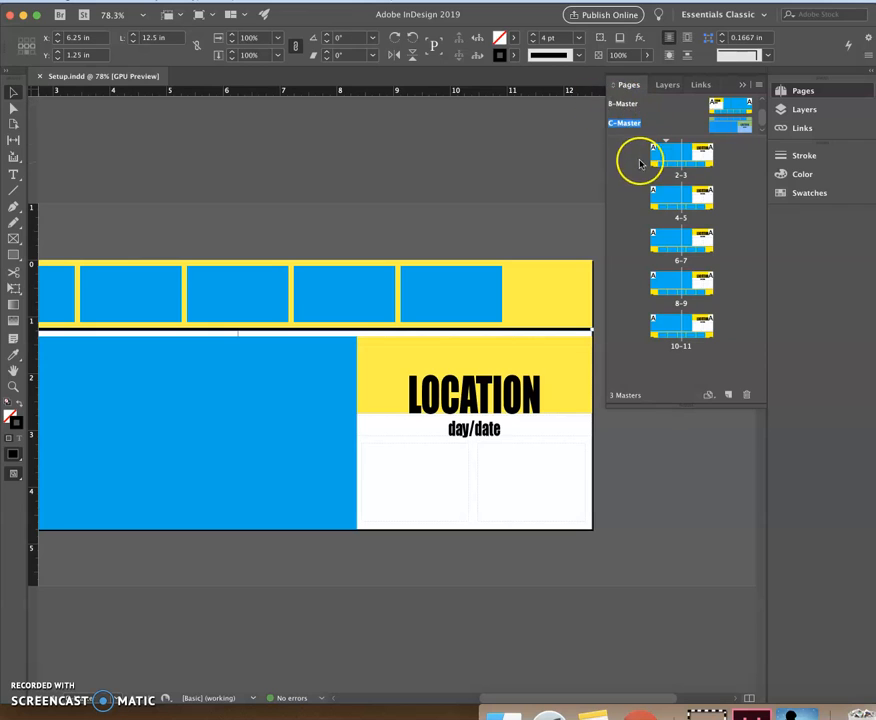
{"action": "mouse_move", "coordinate": [700, 132]}
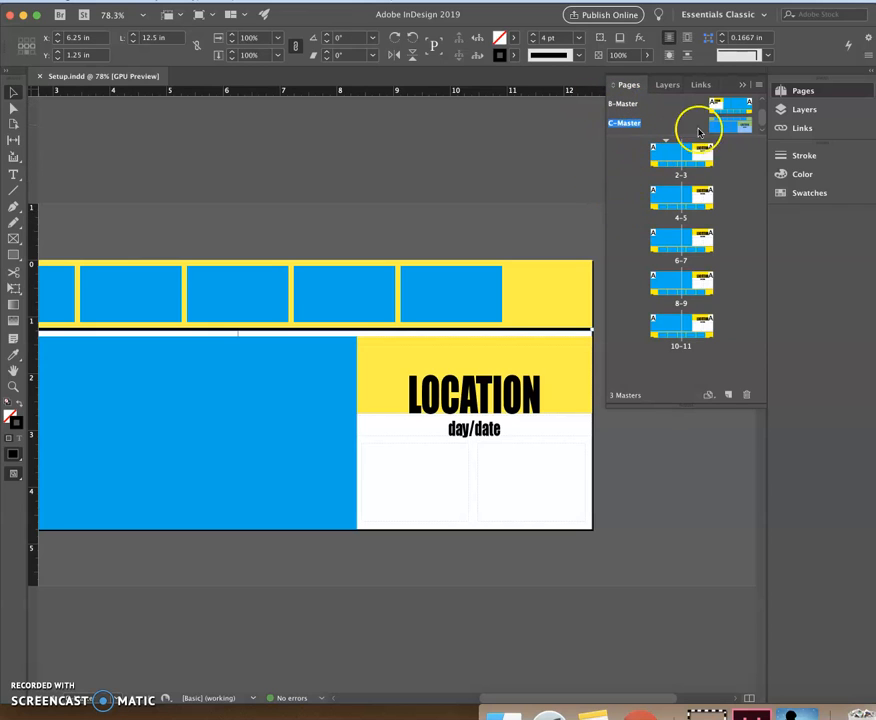